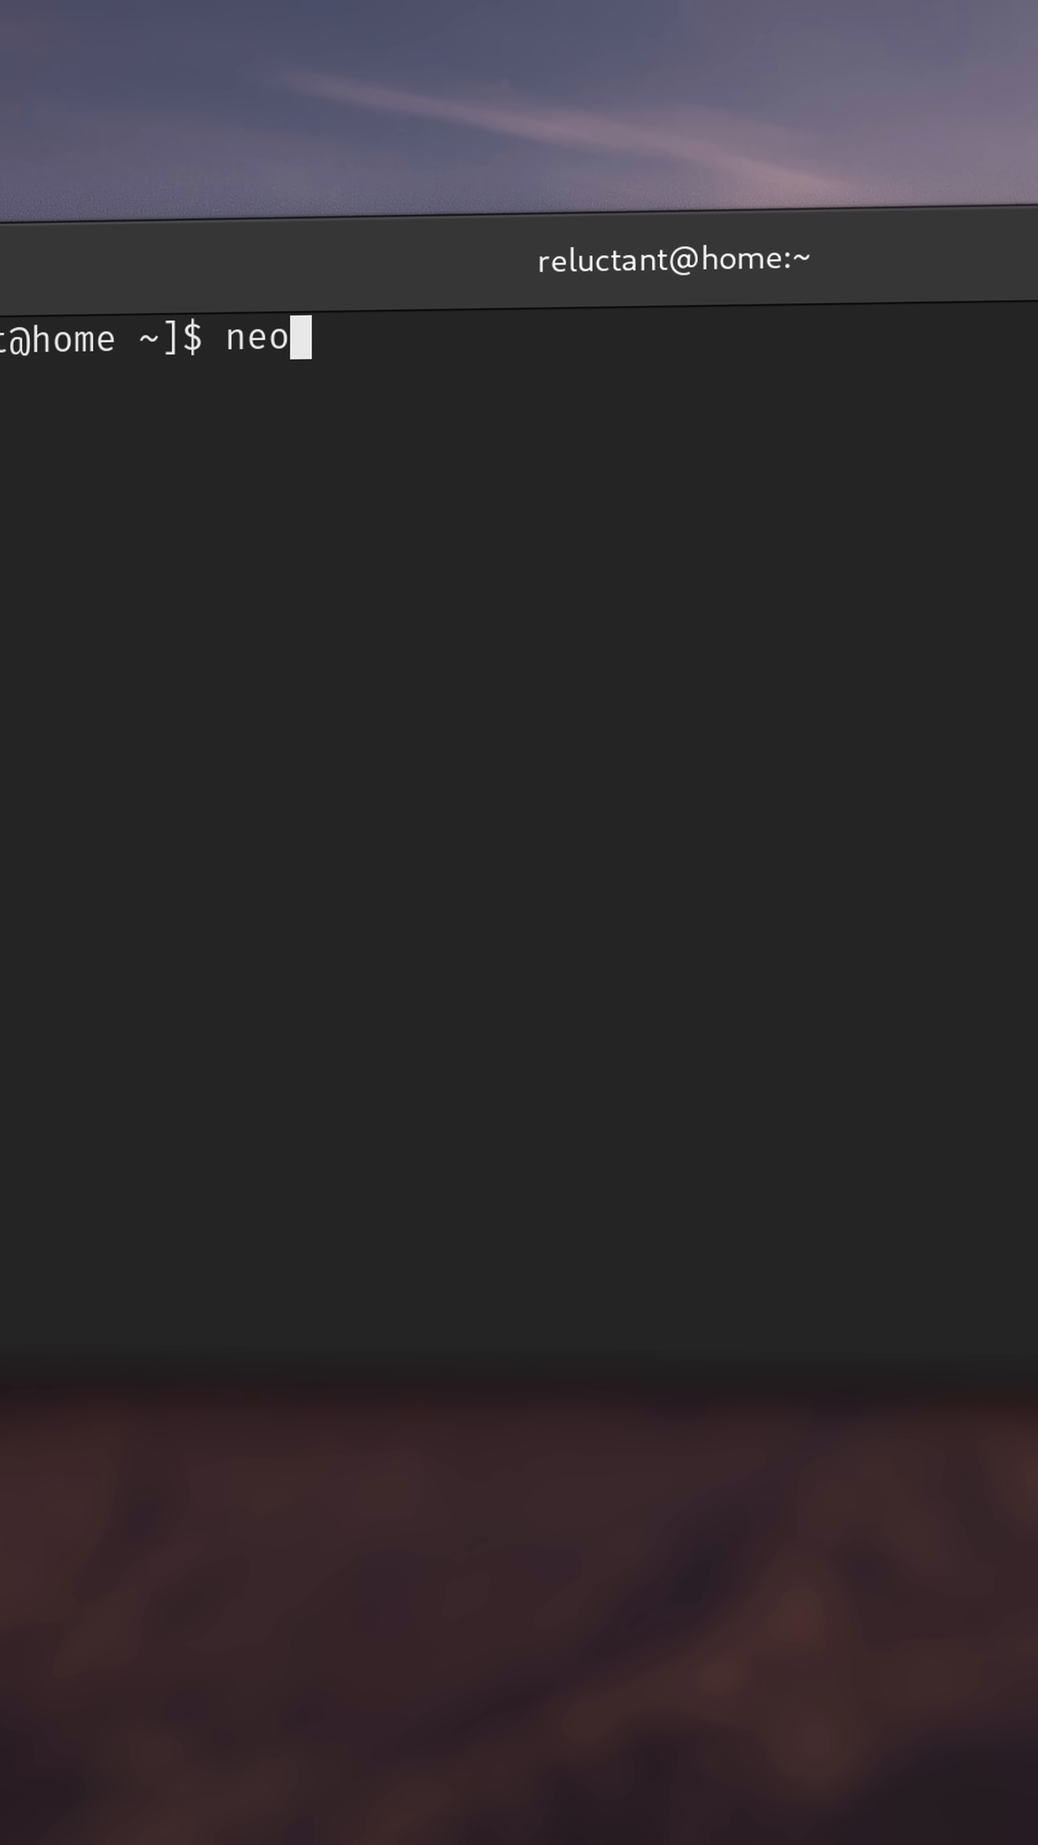
# Step: Bring up a fresh empty prompt on the VM terminal session
pyautogui.press('Enter')
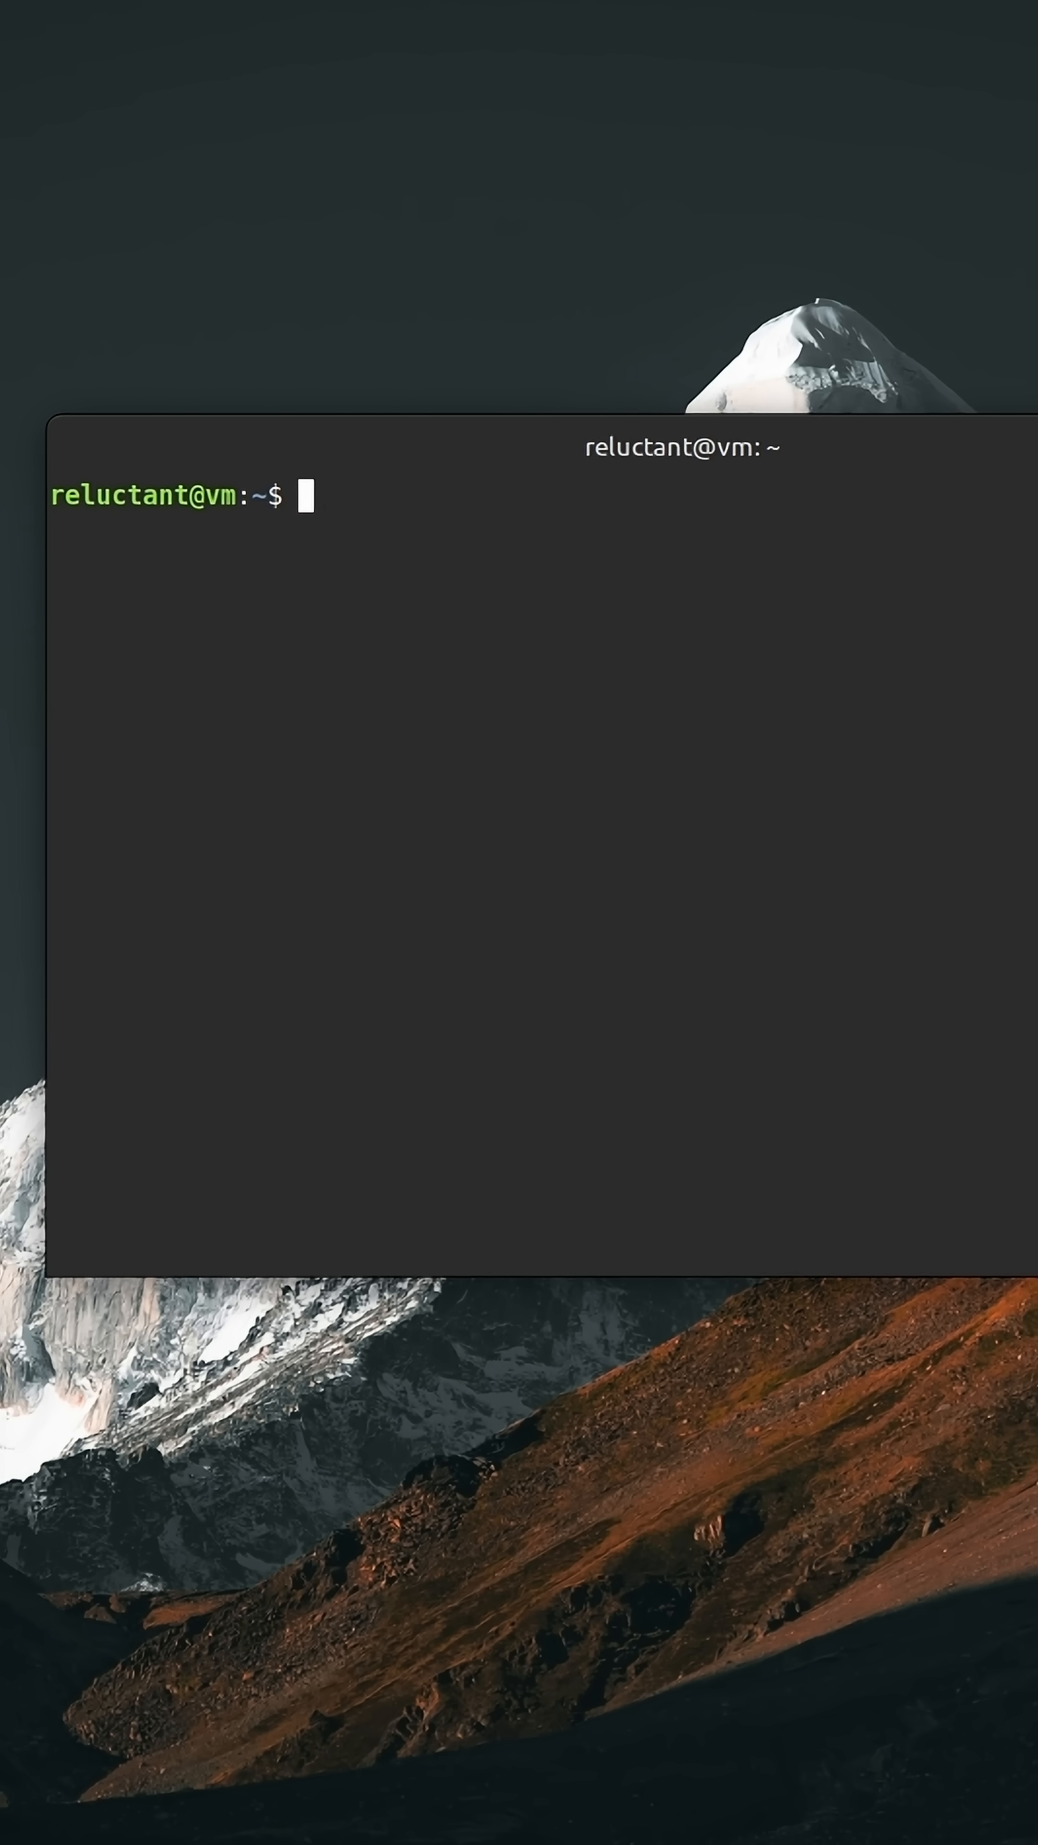
# Step: Run 'sudo apt install neofetch' showing 7.1.0-4 already installed, then begin typing 'nf'
pyautogui.write('sudo apt install n')
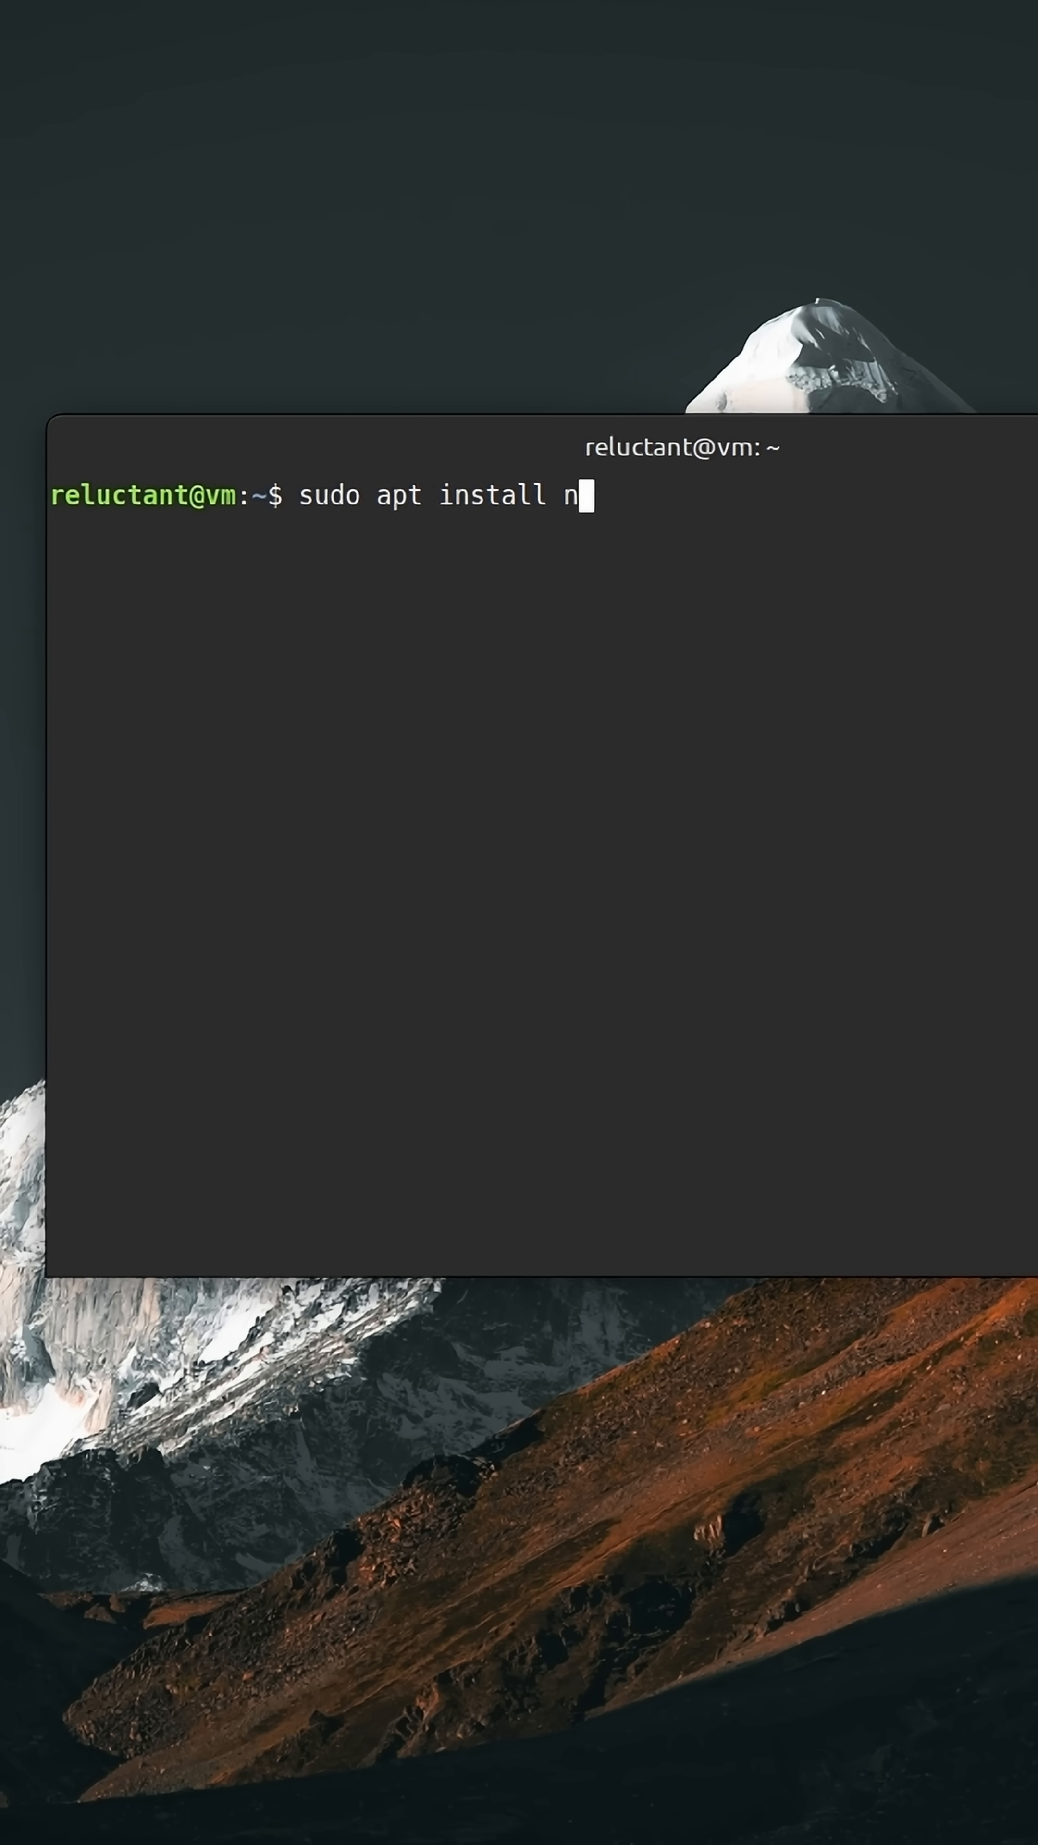
pyautogui.write('eofetch')
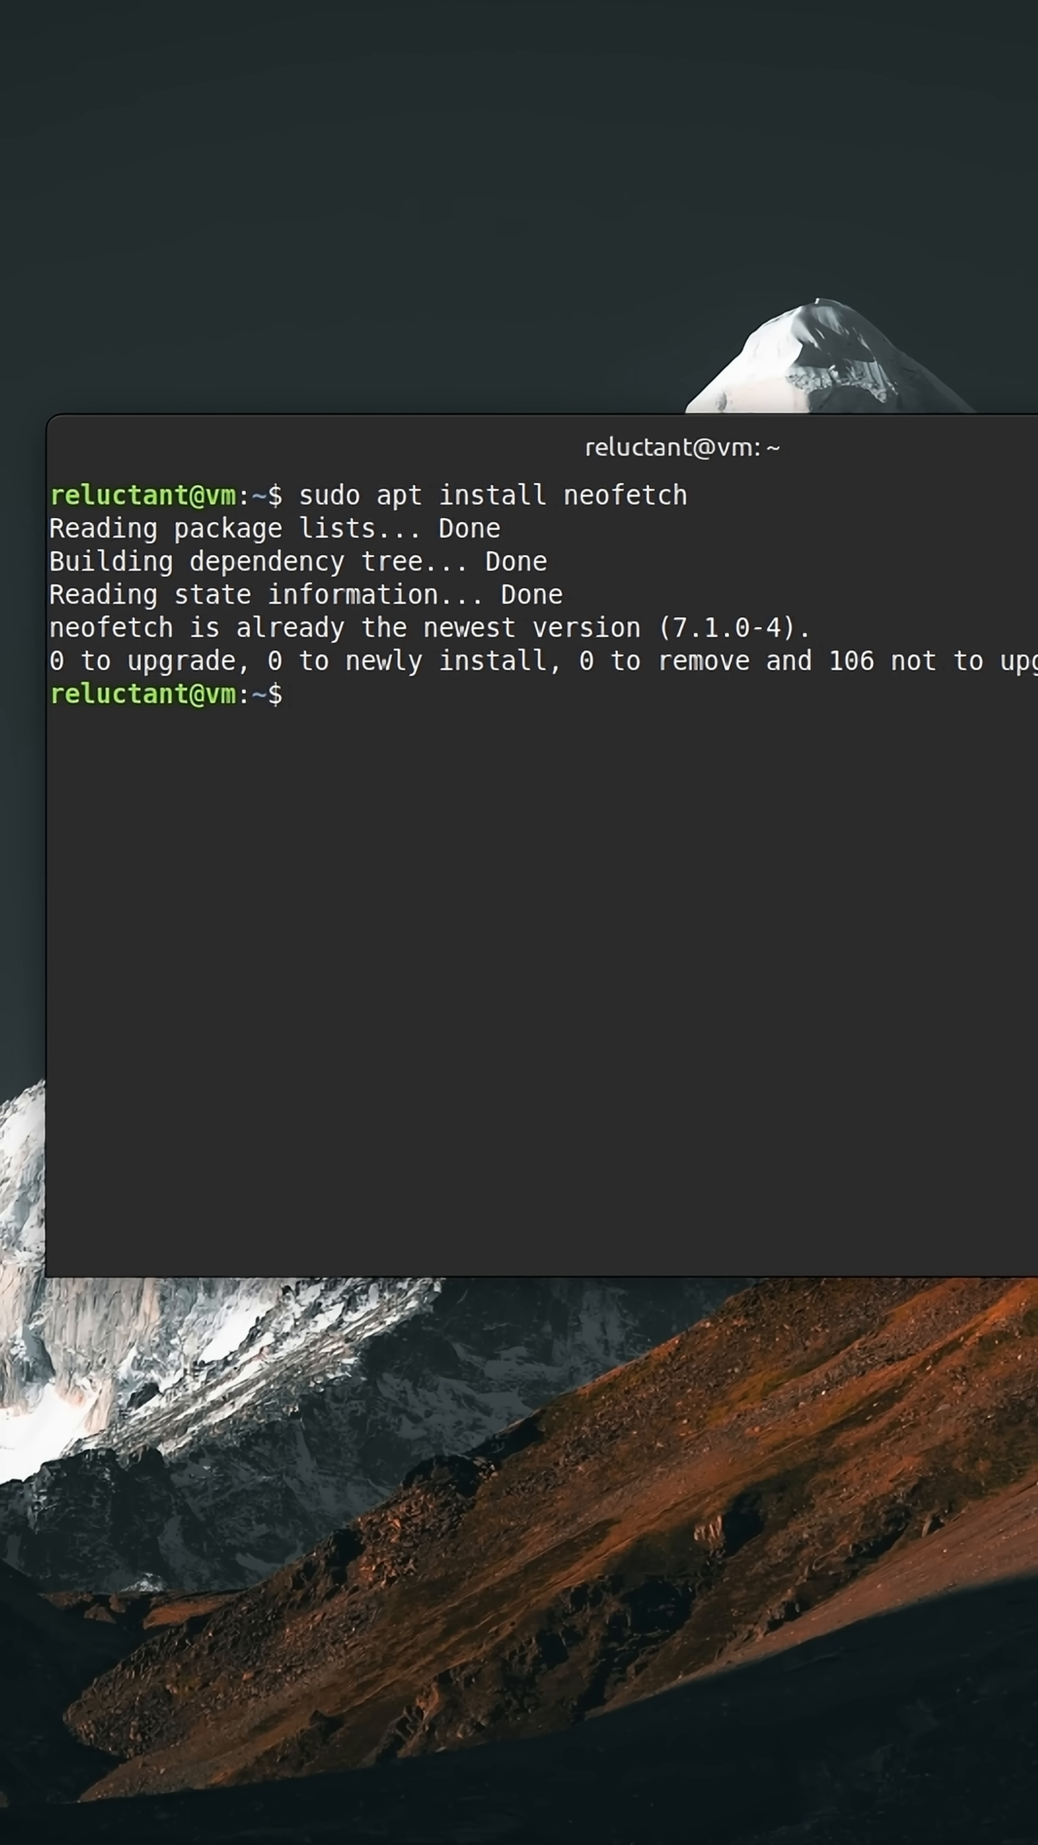
pyautogui.write('nf')
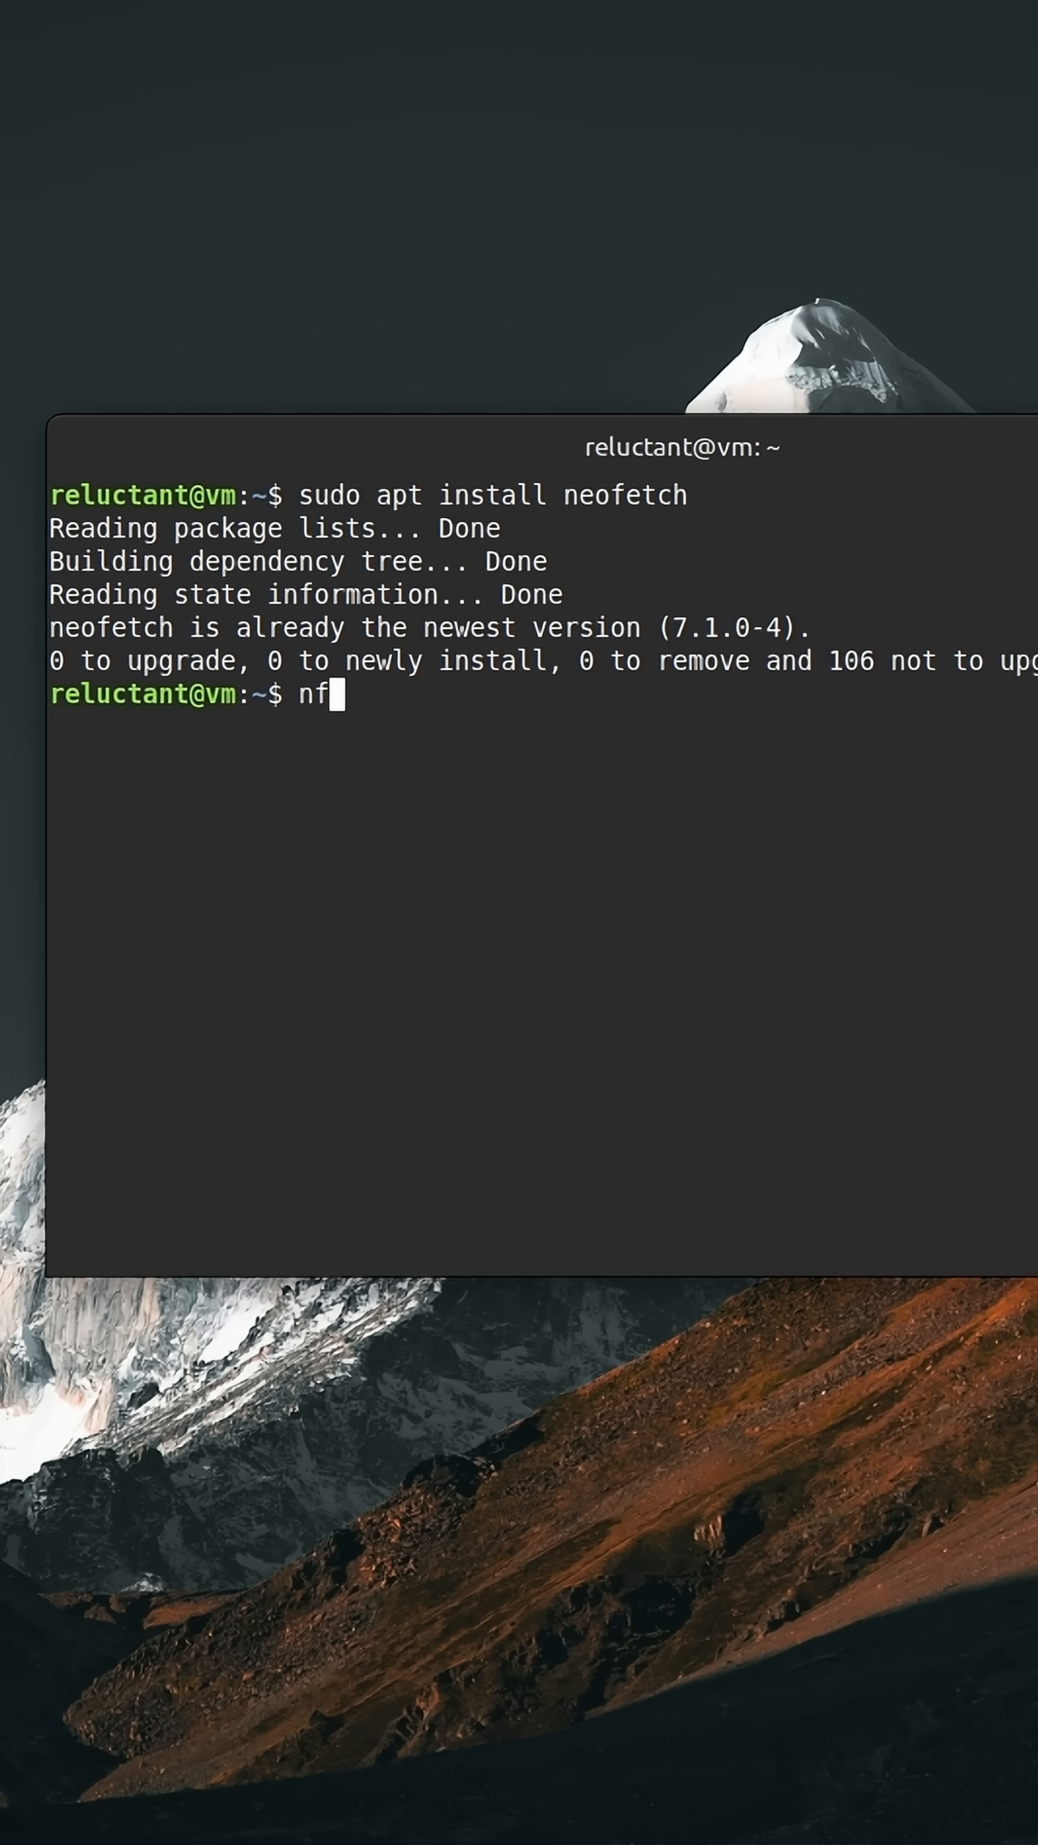